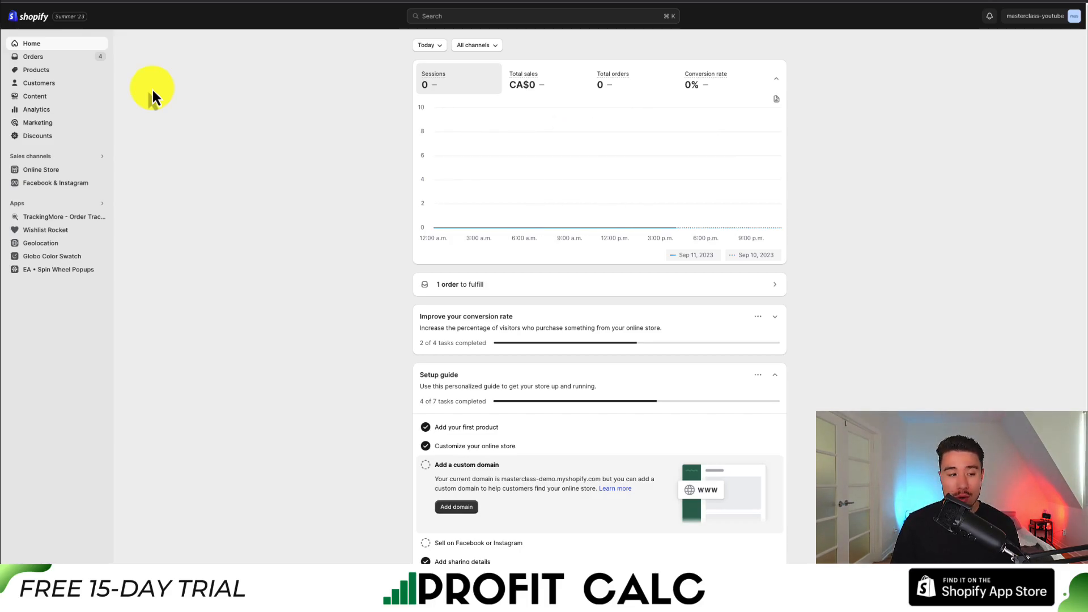
Step: Go to Online Store > Navigation to reach the store menus and collection filter settings
left_click(41, 169)
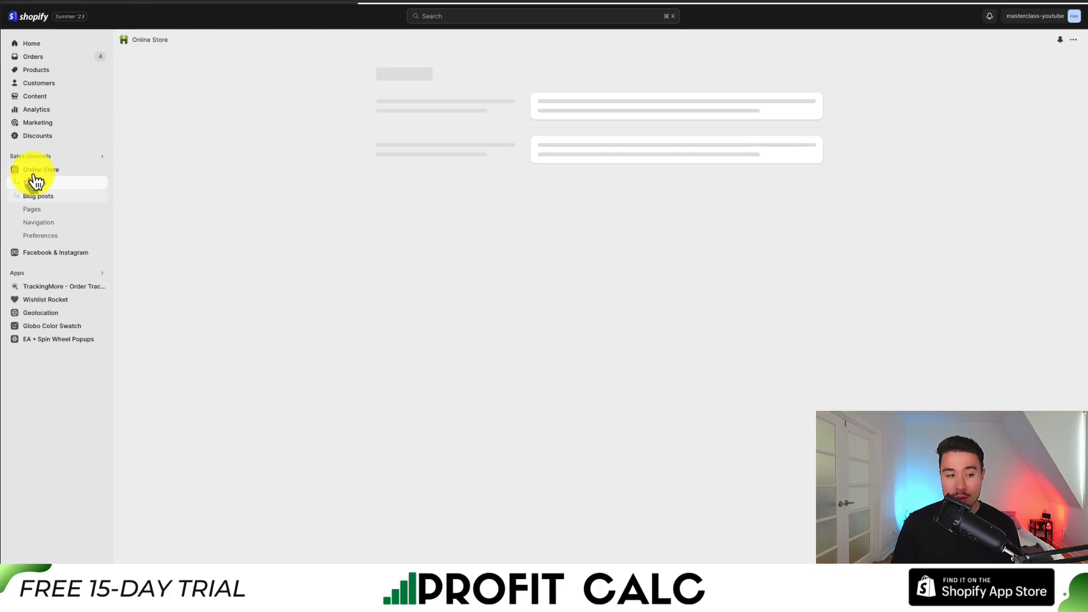
left_click(38, 222)
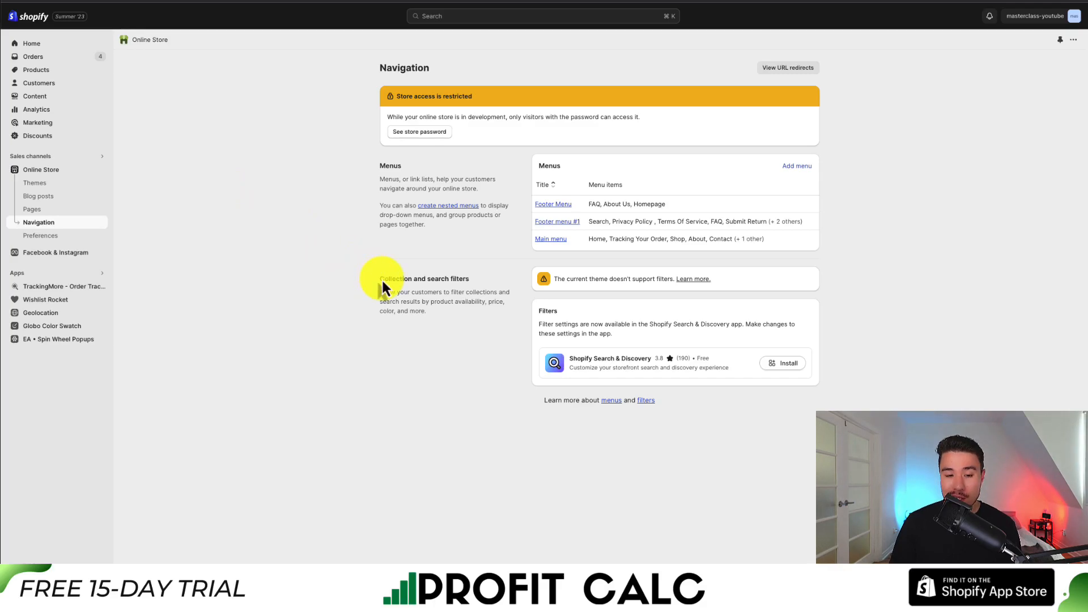
mouse_move(475, 291)
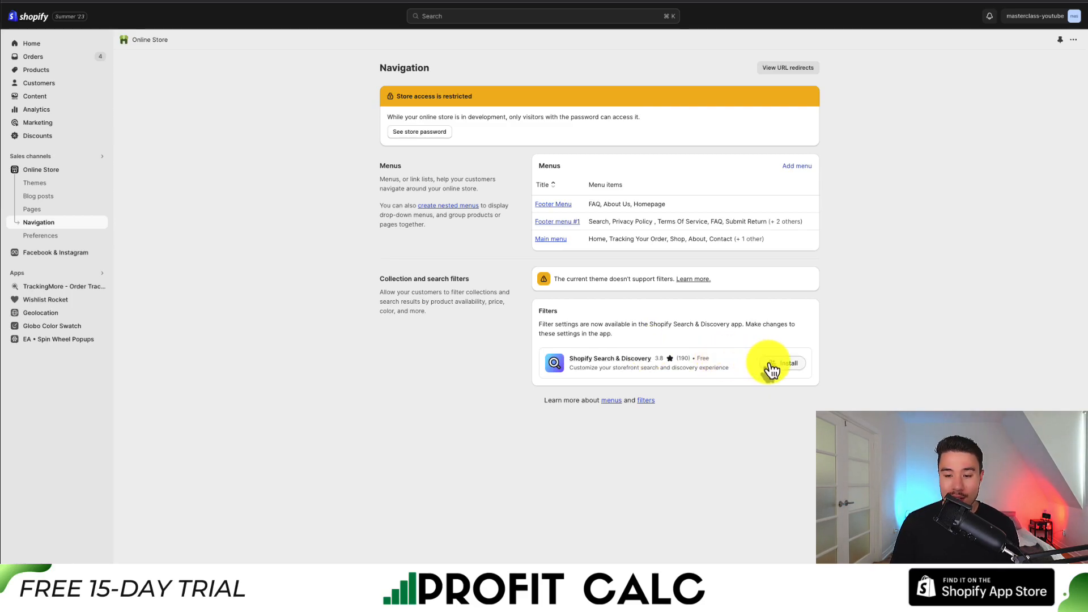
Step: Install Shopify Search & Discovery, preview the Availability filter, and return to its Filters list
left_click(786, 363)
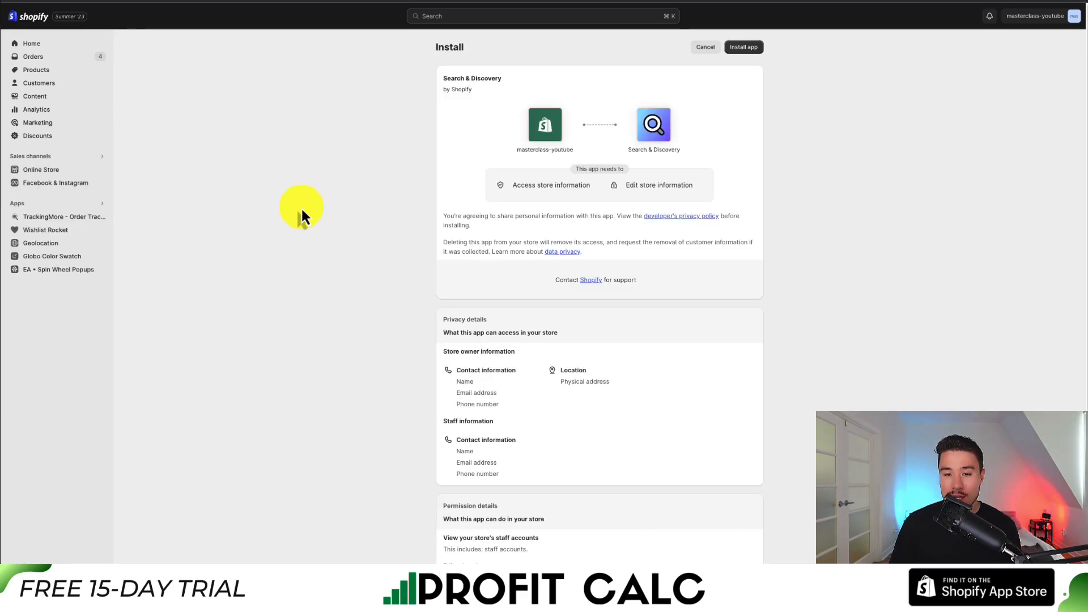
mouse_move(333, 205)
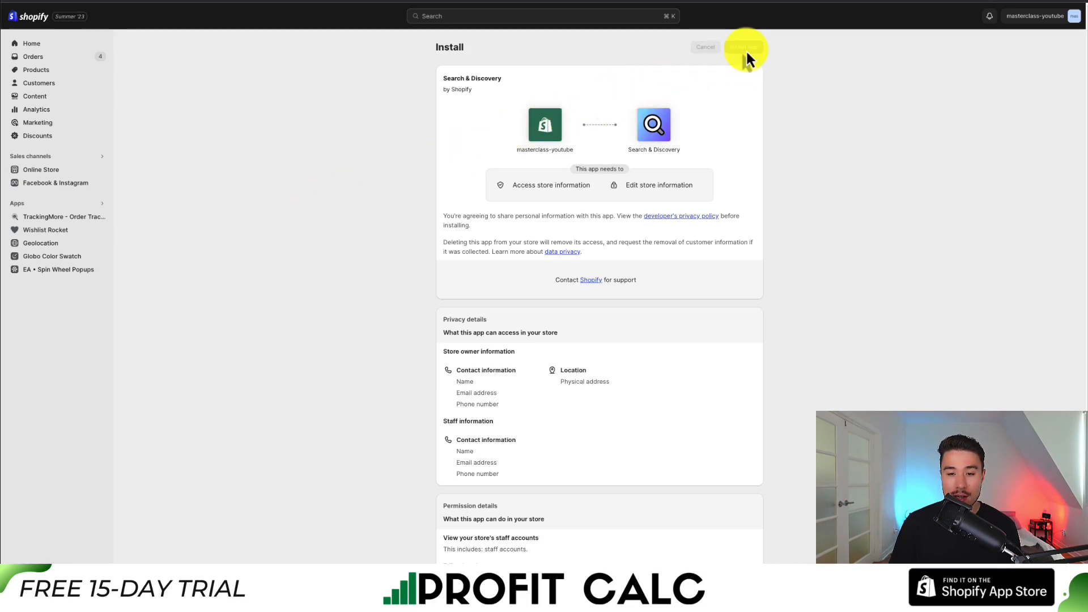
left_click(744, 46)
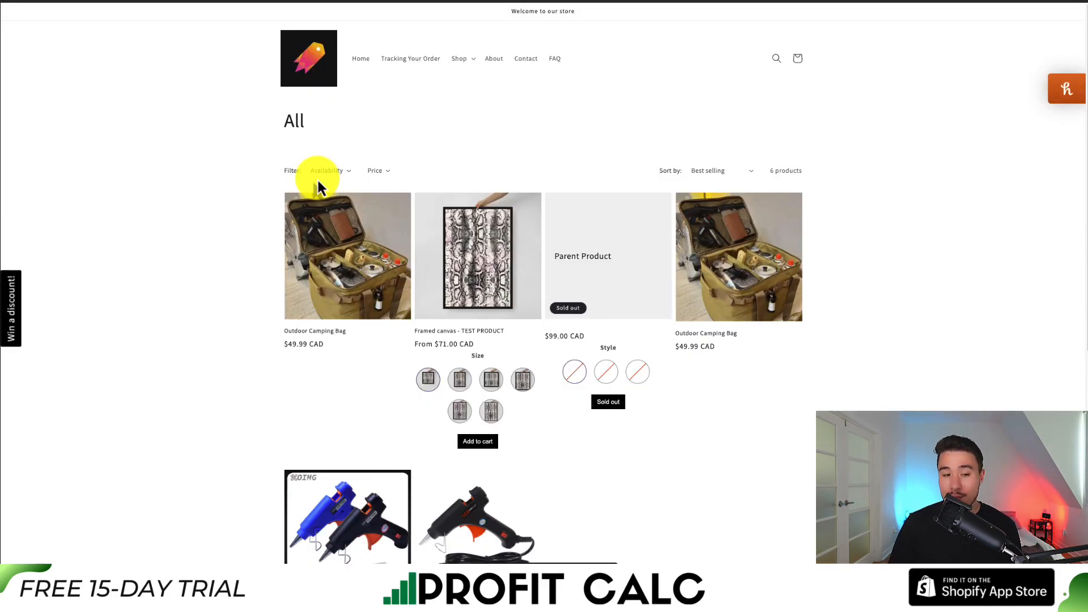
left_click(326, 170)
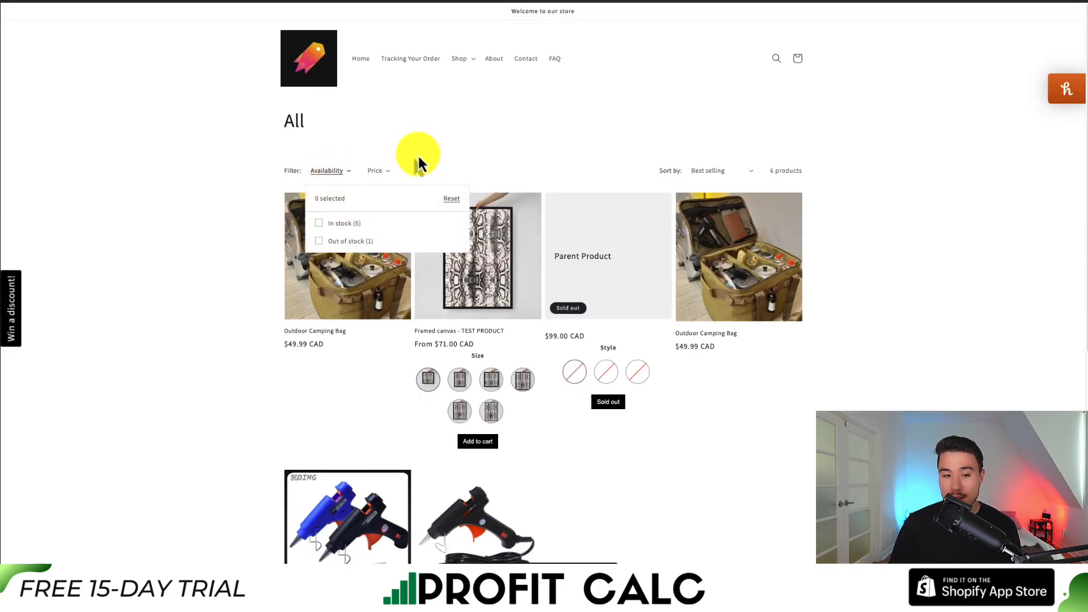
left_click(710, 40)
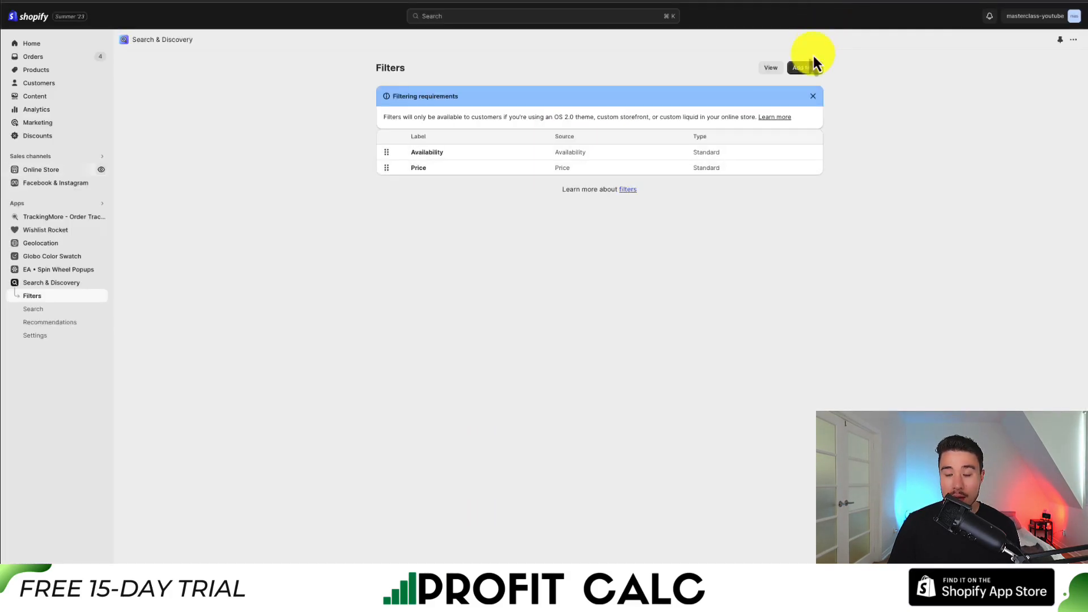
Step: Start a new filter and open its source list to pick Size under Product options
left_click(800, 67)
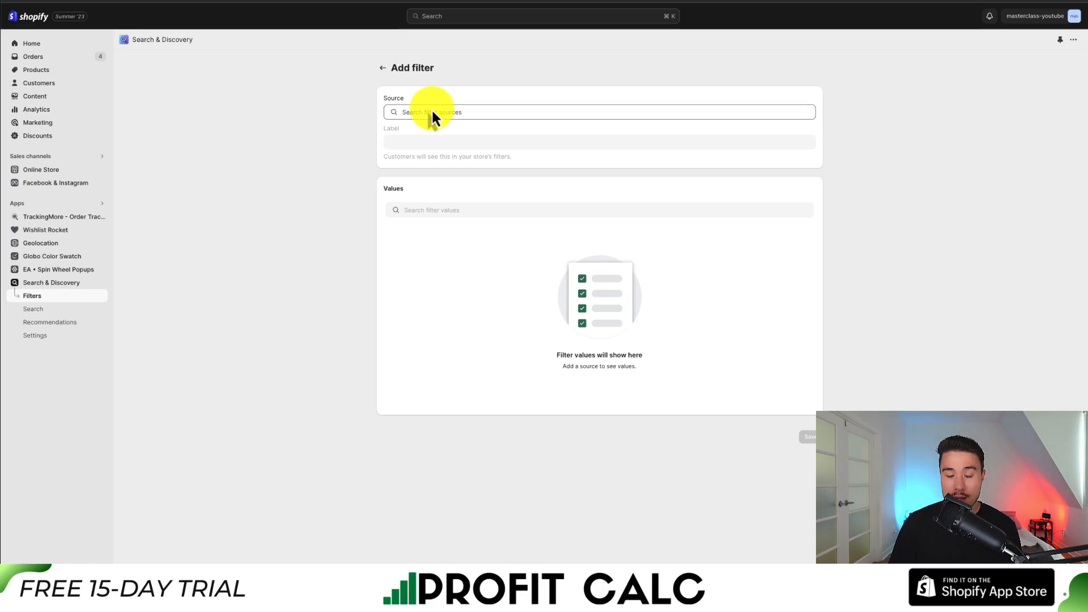
left_click(599, 112)
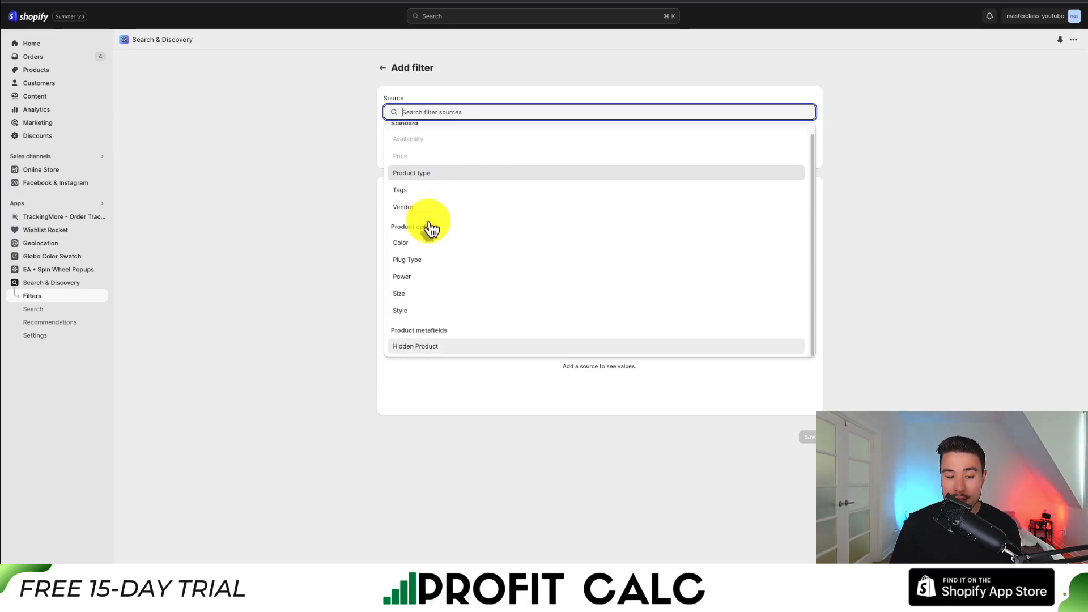
mouse_move(406, 242)
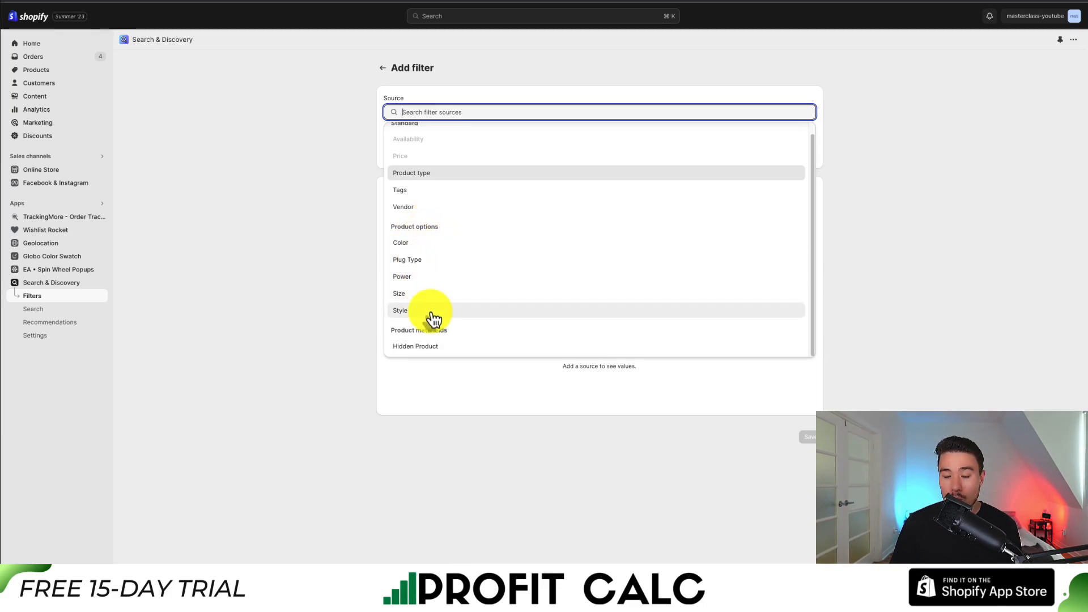
mouse_move(434, 290)
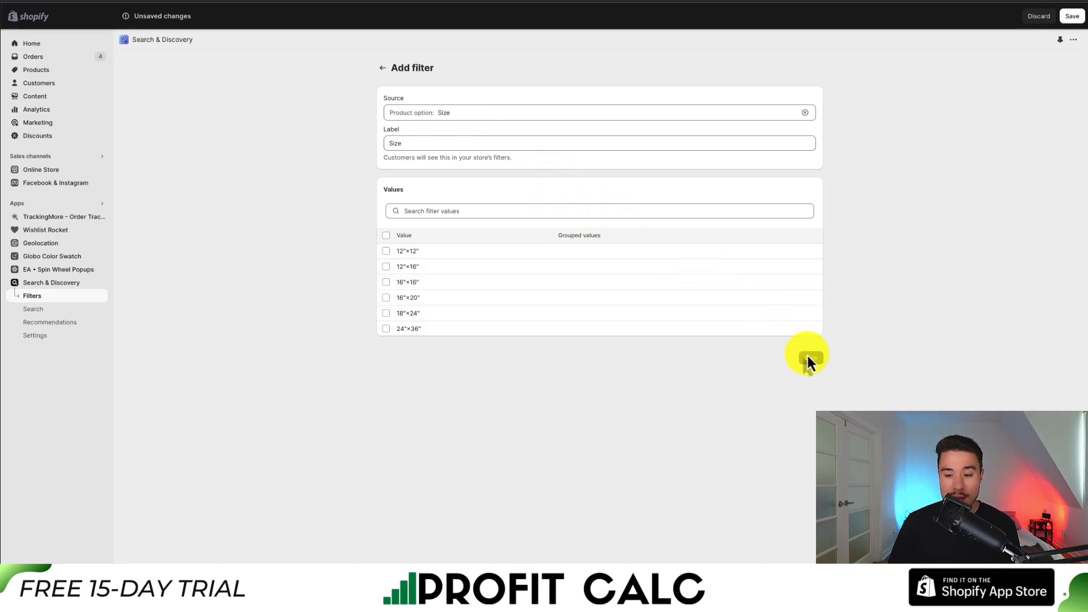
Step: Save the Size filter and bring up the Dawn Default collection template in the theme editor
left_click(382, 67)
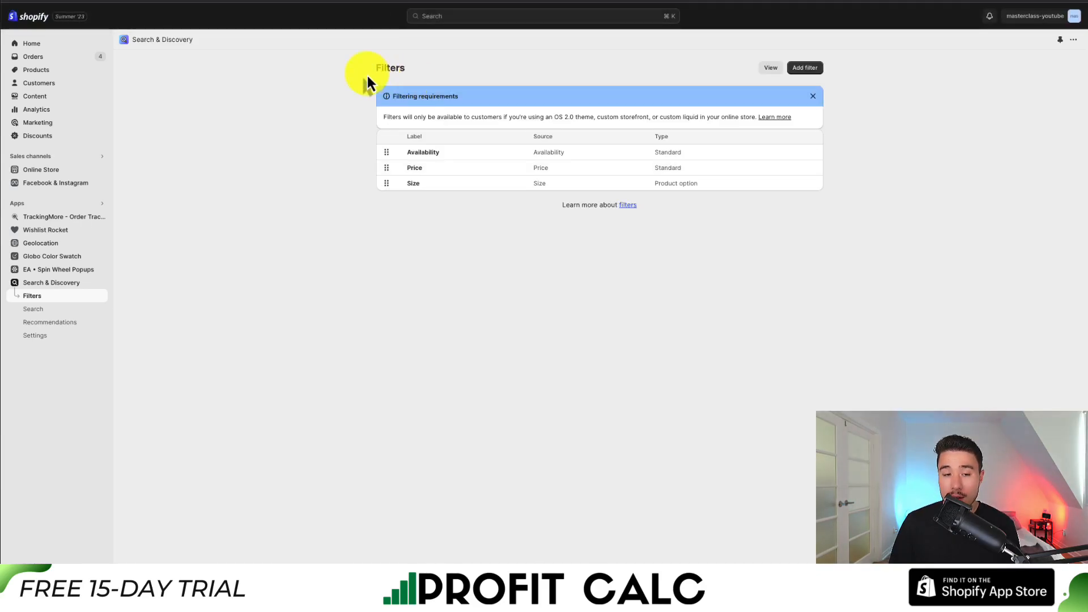
mouse_move(389, 192)
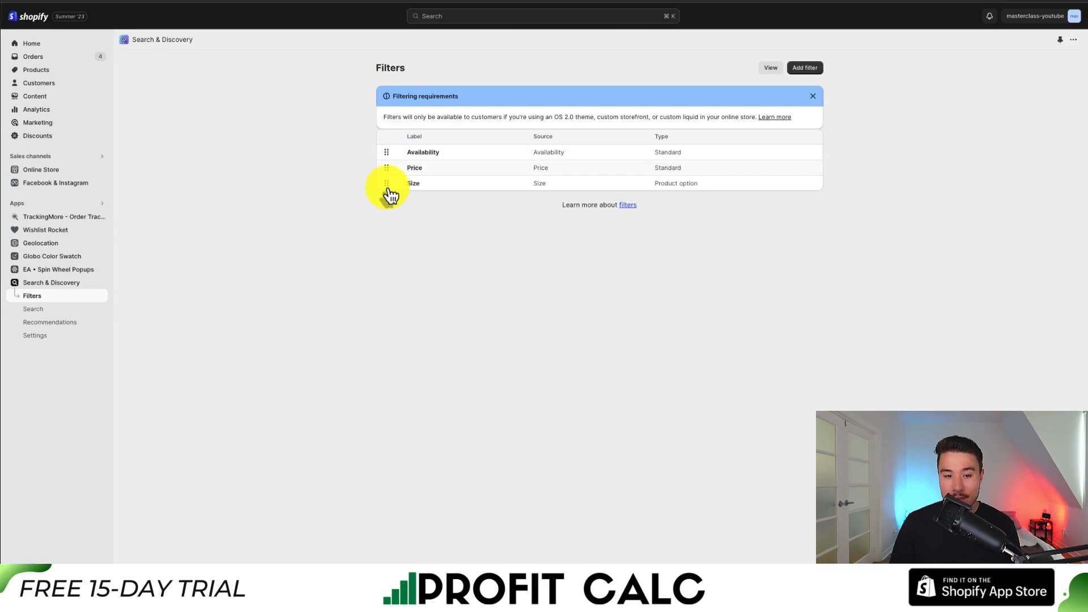
left_click_drag(386, 182, 386, 152)
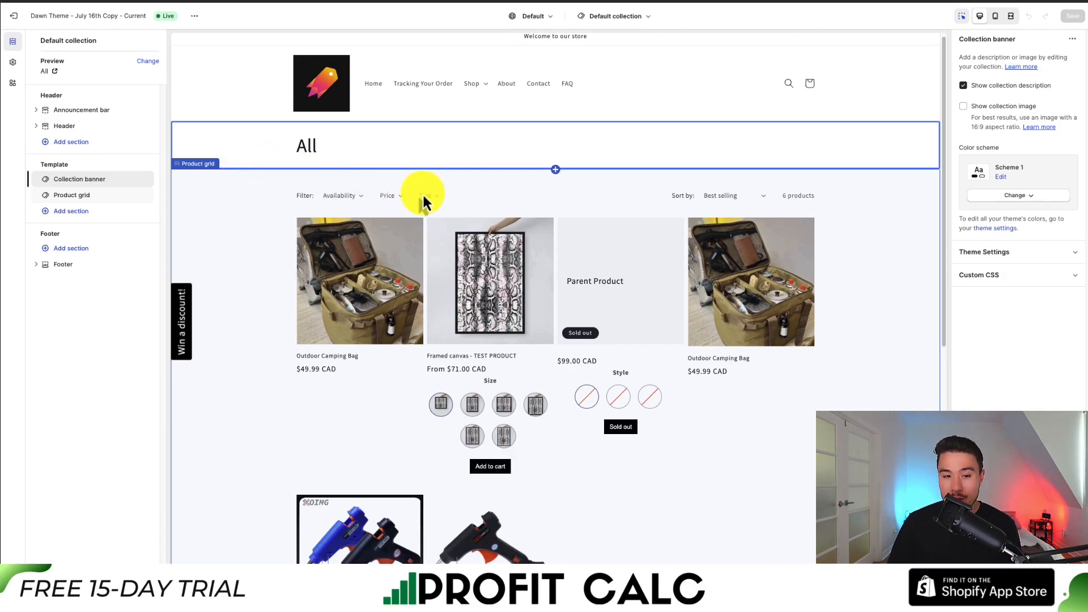
Step: Test the Size filter in the product grid preview by ticking 12"×12", then return to Search & Discovery
left_click(72, 194)
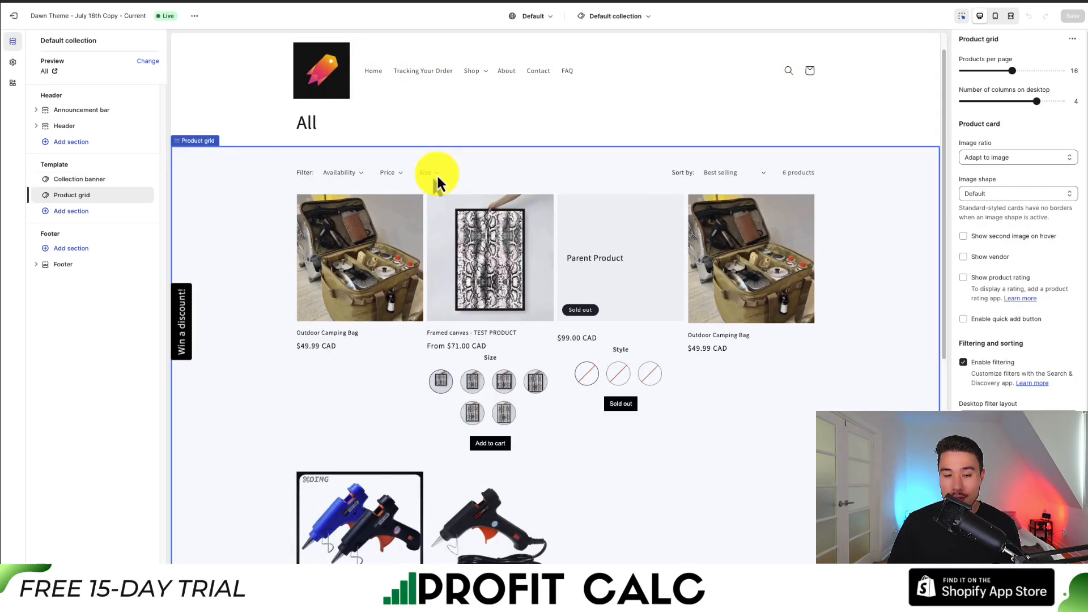
left_click(425, 172)
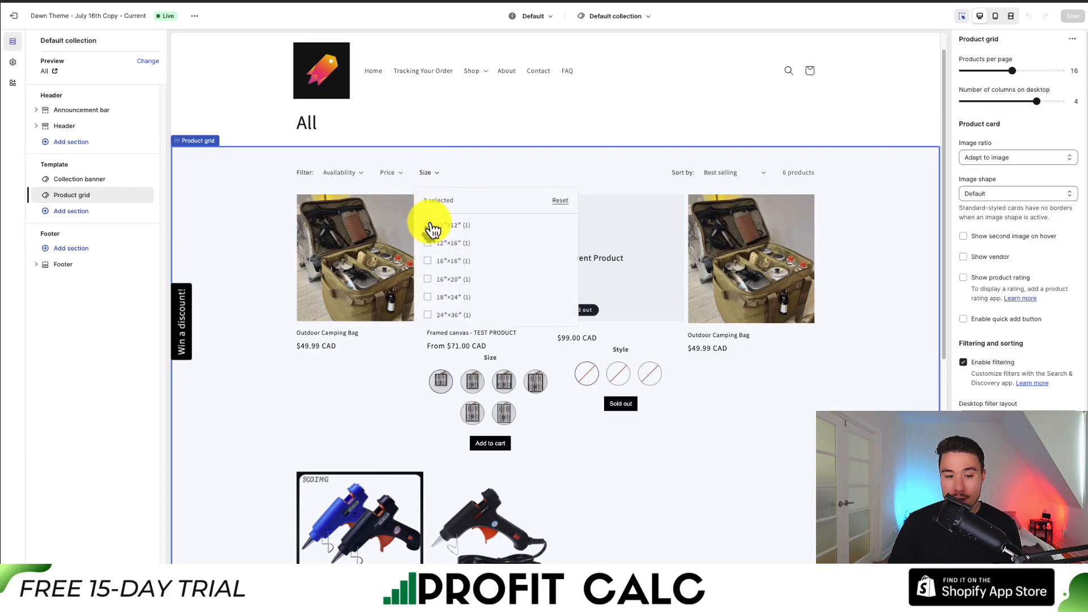
left_click(428, 224)
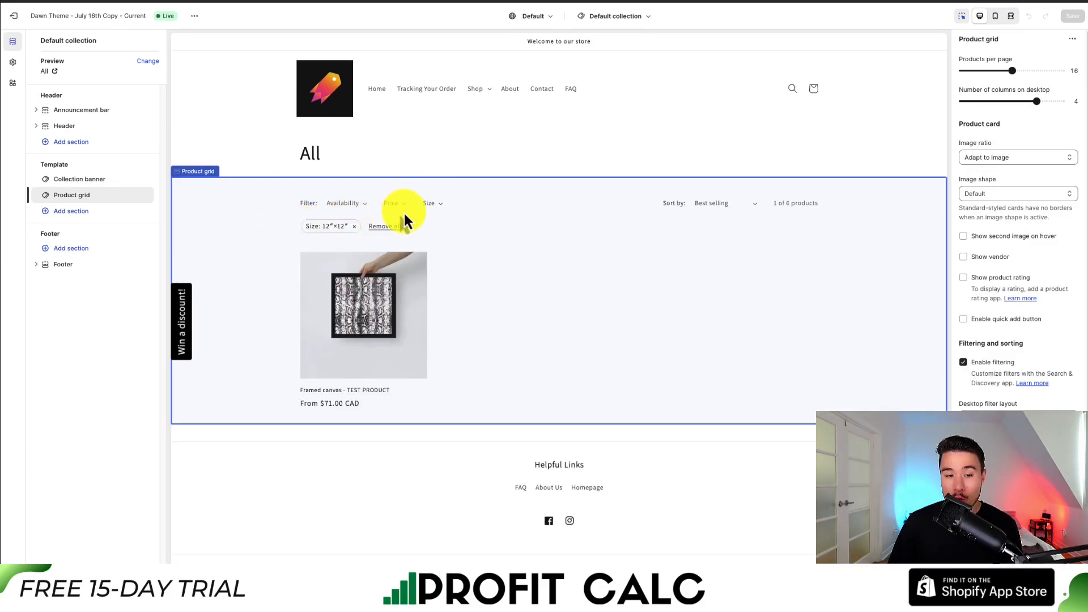
left_click(428, 201)
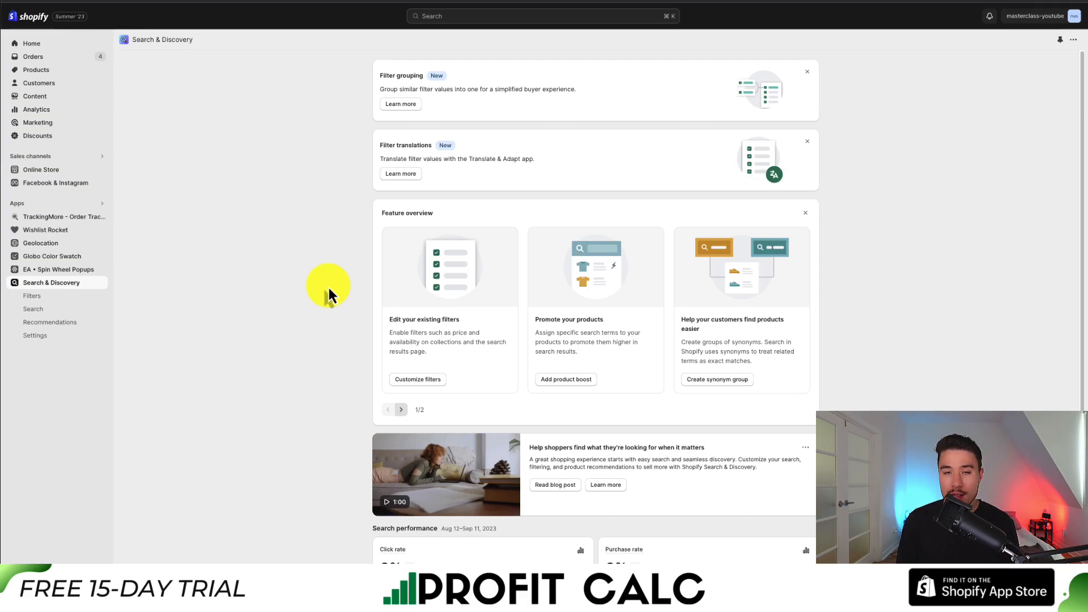
mouse_move(332, 291)
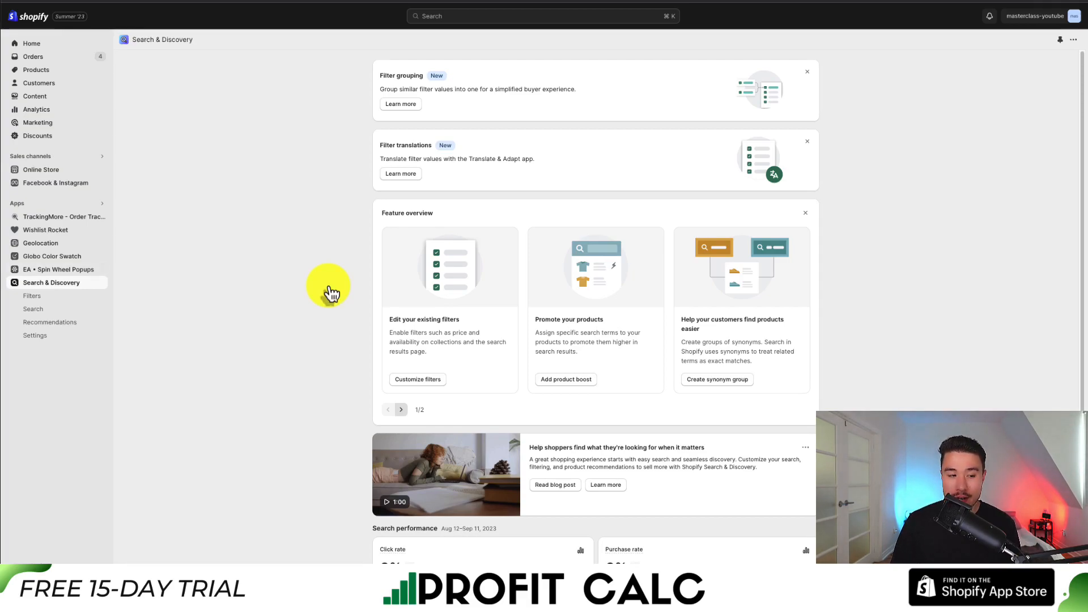
Step: Return to the Search & Discovery filters list and start adding another filter
left_click(32, 296)
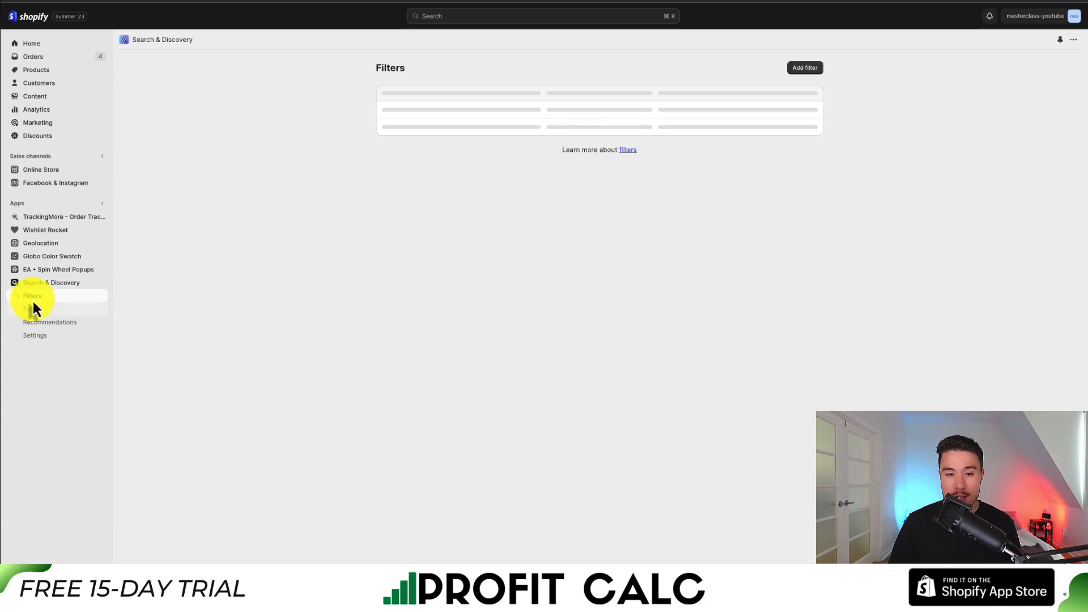
left_click(804, 68)
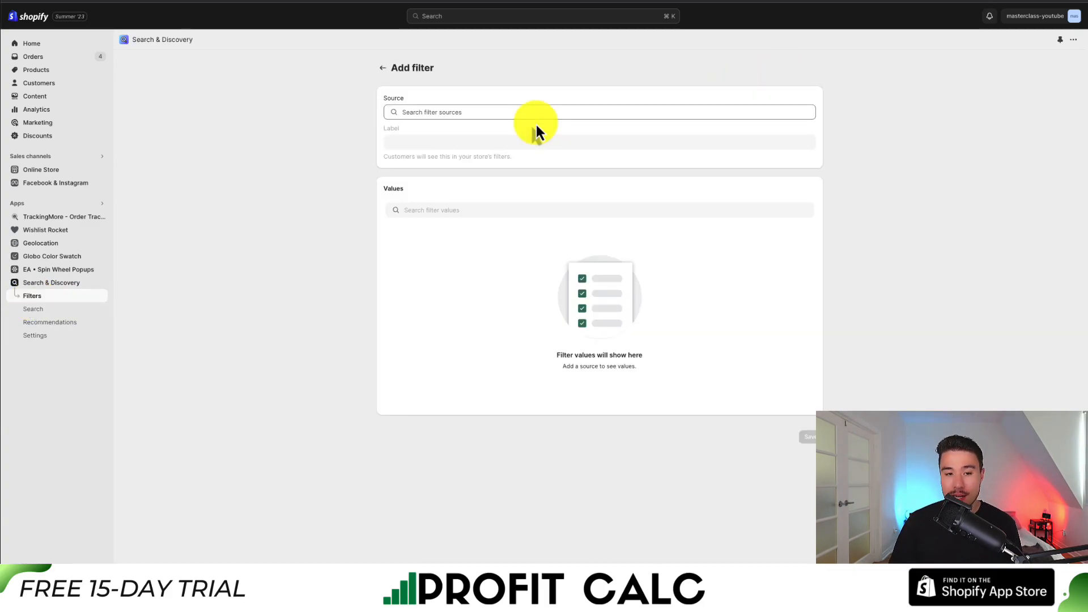
mouse_move(318, 173)
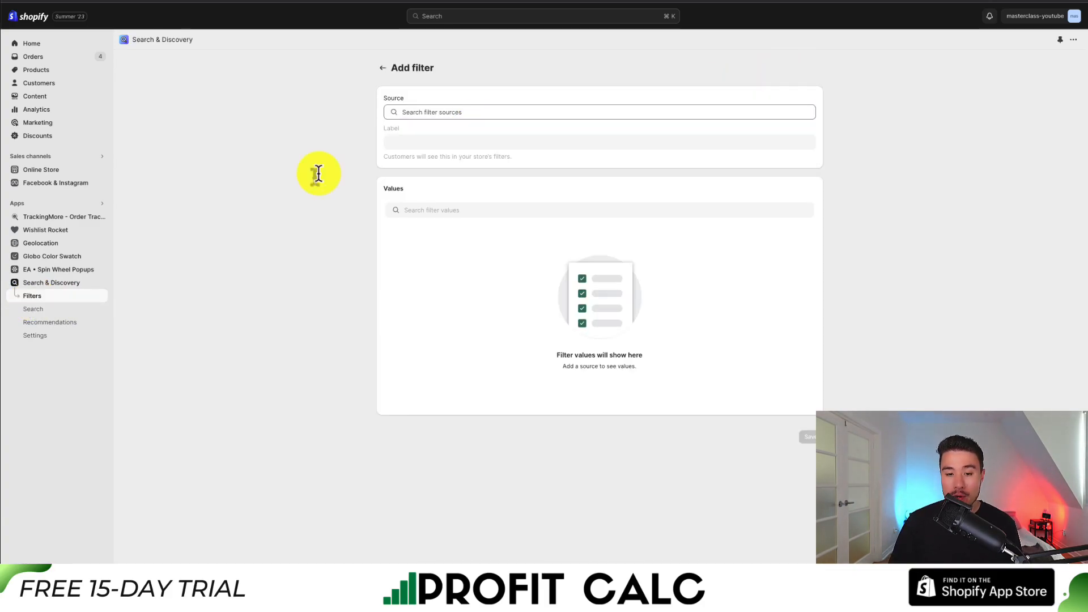
left_click(383, 67)
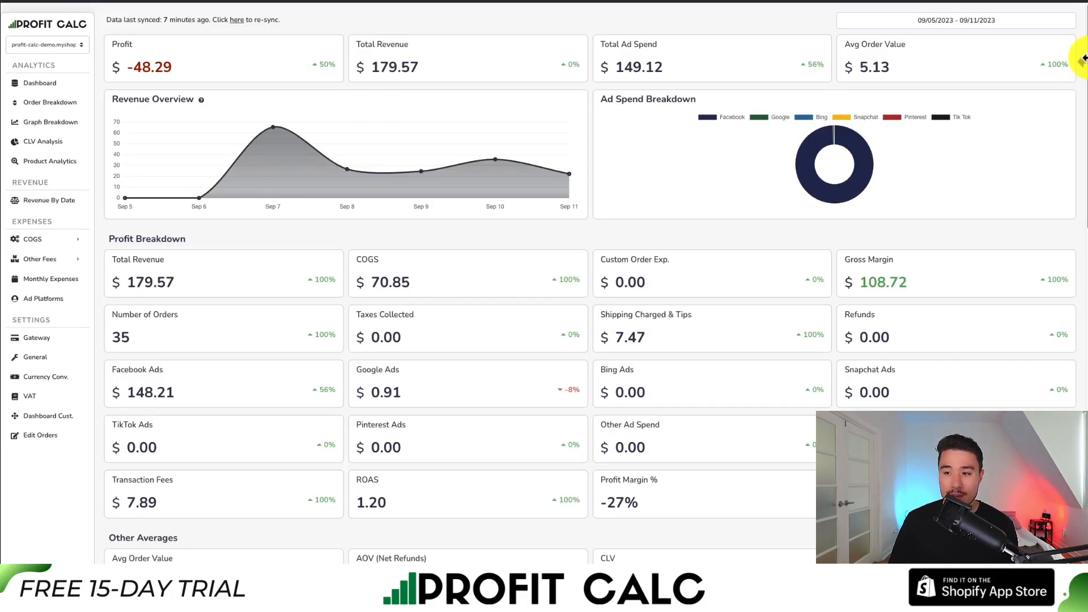
Step: Scroll through Profit Calc's dashboard metrics, ad spend charts and per-order profit table
scroll("down", 3)
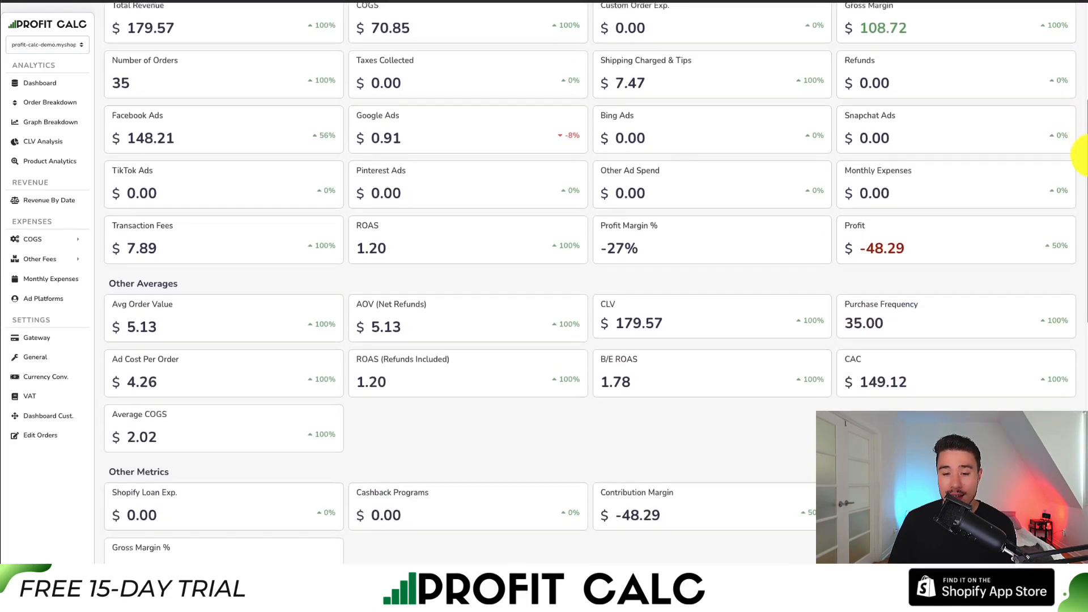
scroll("down", 3)
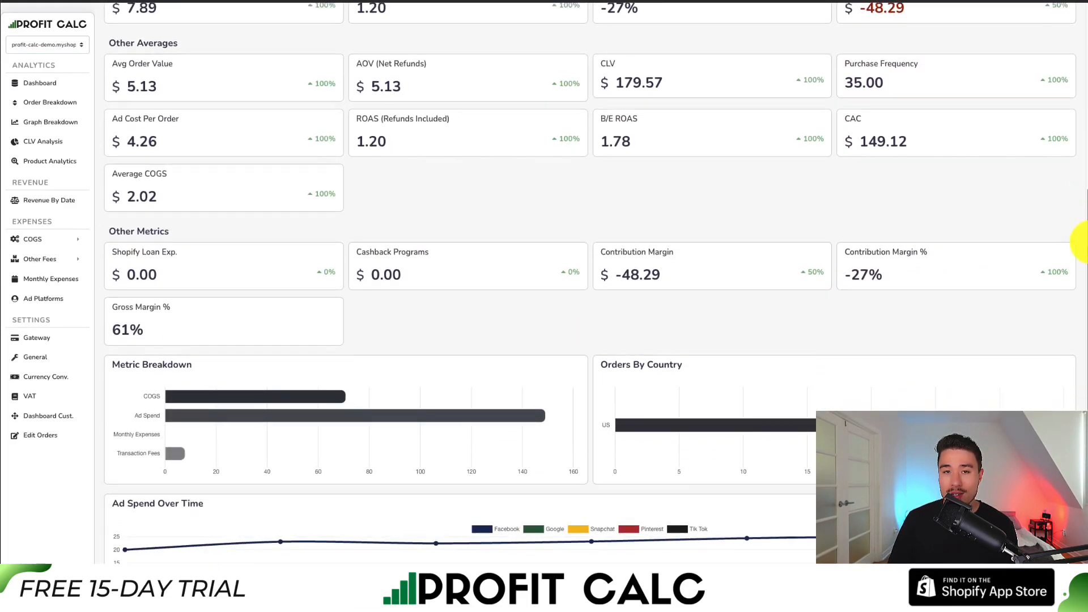
scroll("down", 3)
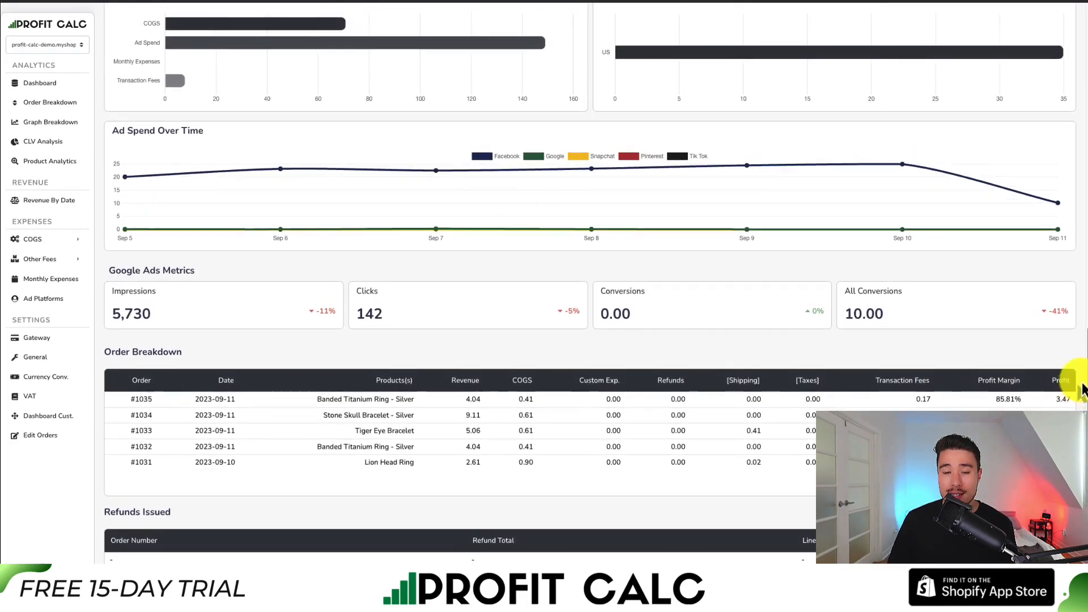
scroll("up", 3)
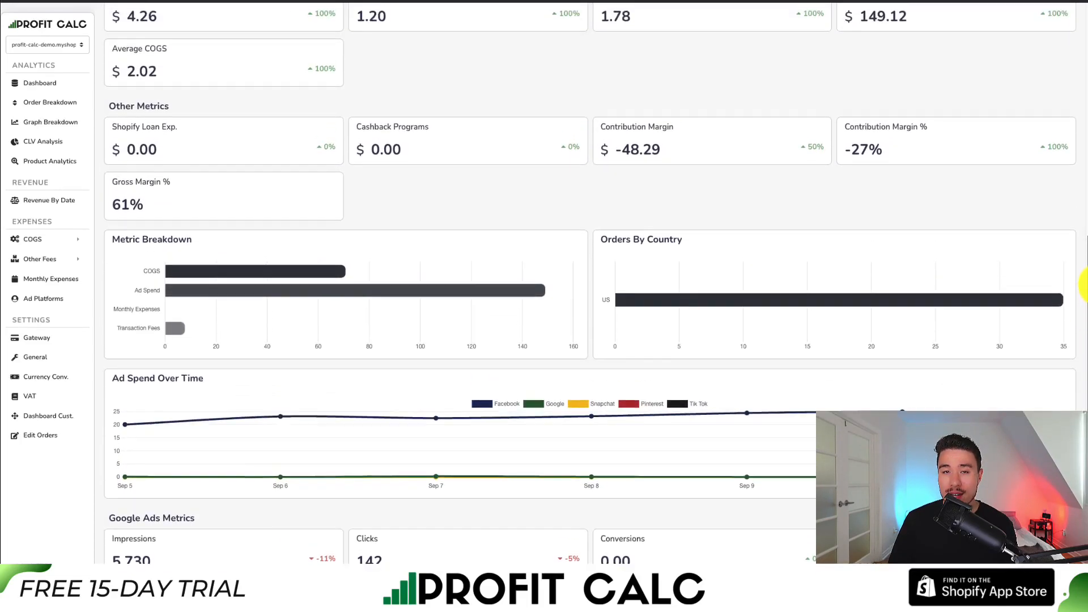
scroll("down", 3)
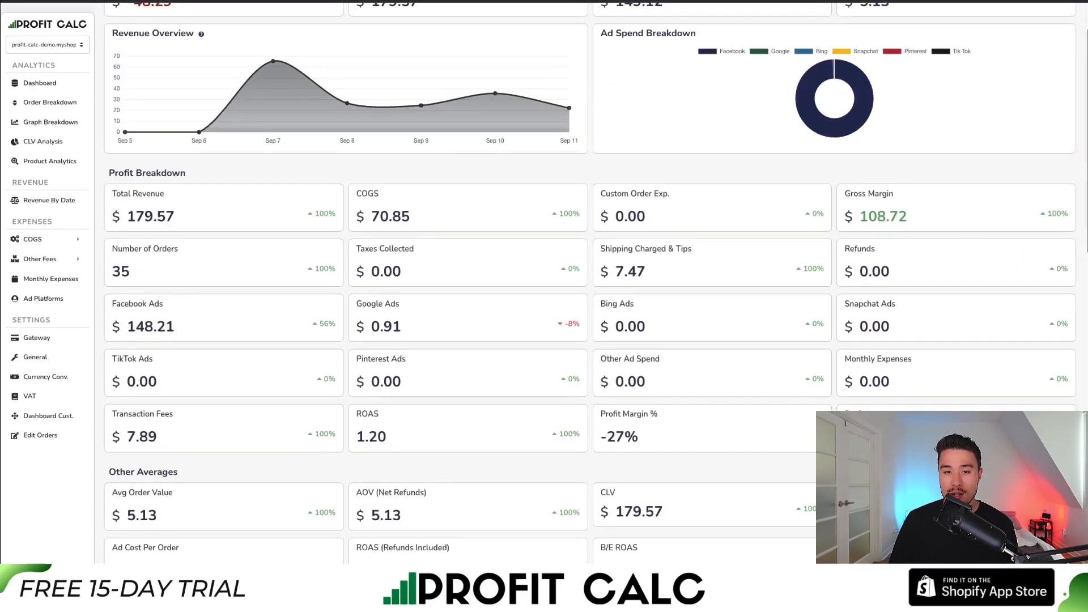